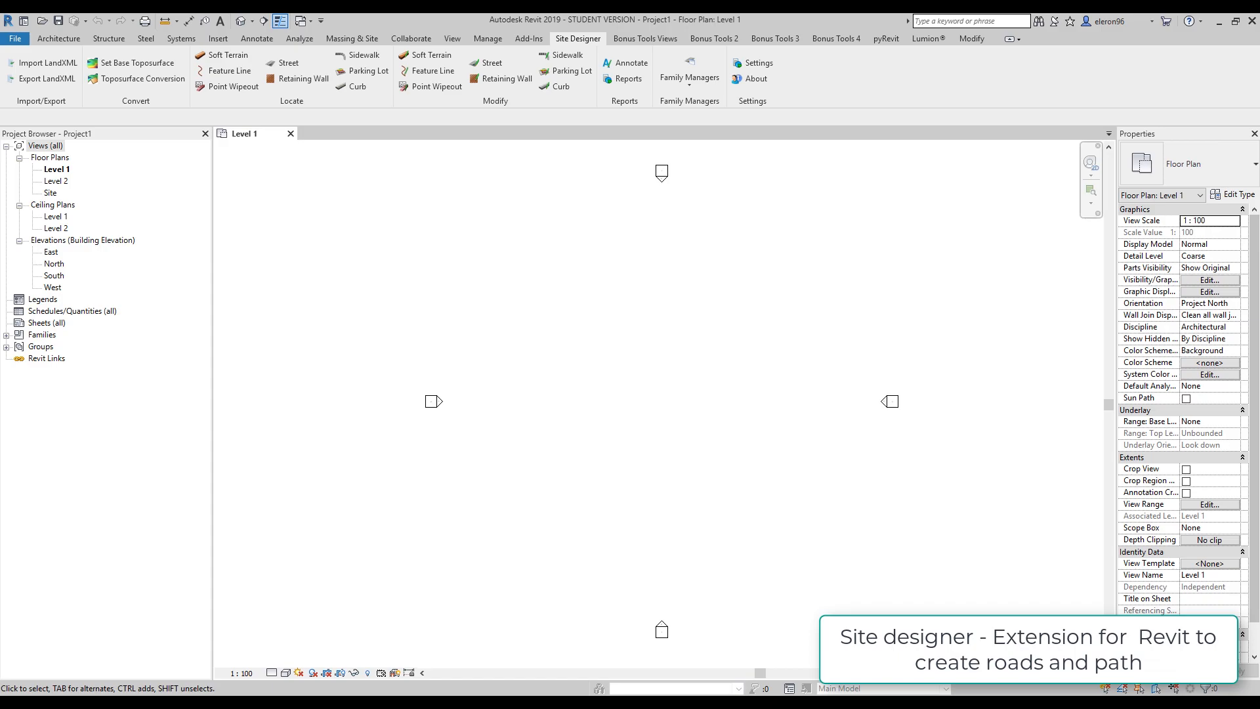
pyautogui.moveTo(21, 160)
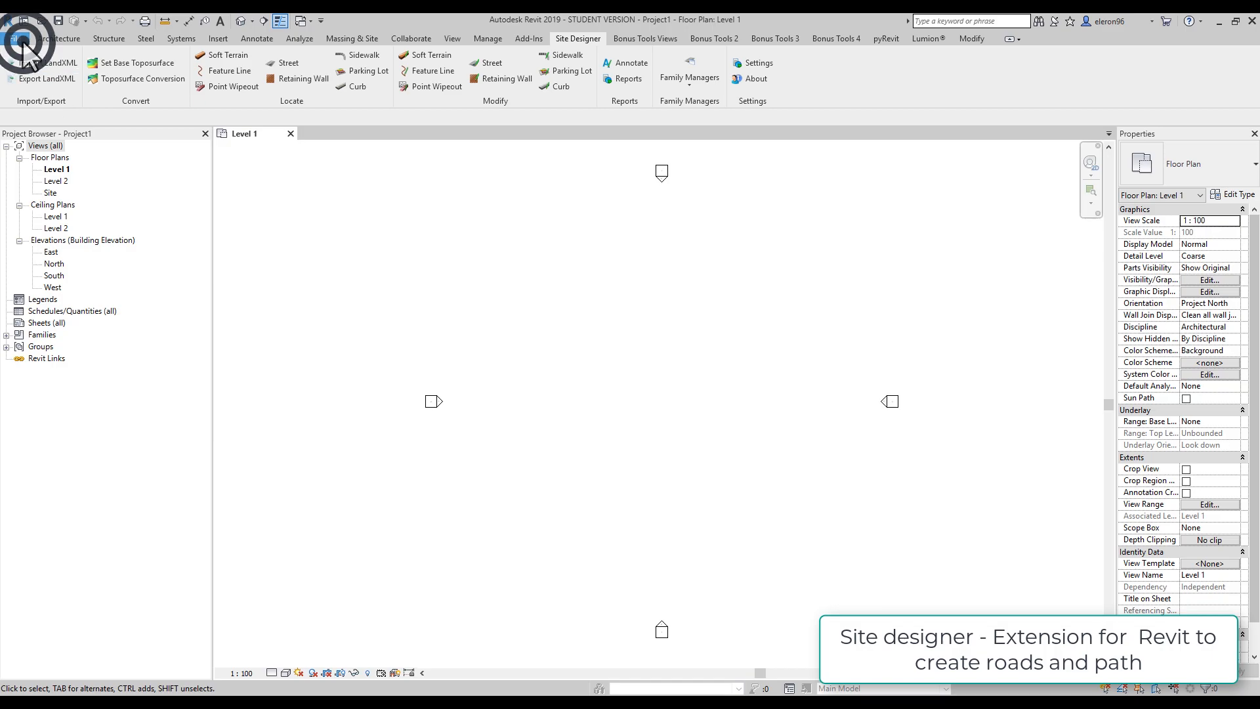
# Step: Return to Revit 2019's Home screen of recent models and families
pyautogui.click(17, 21)
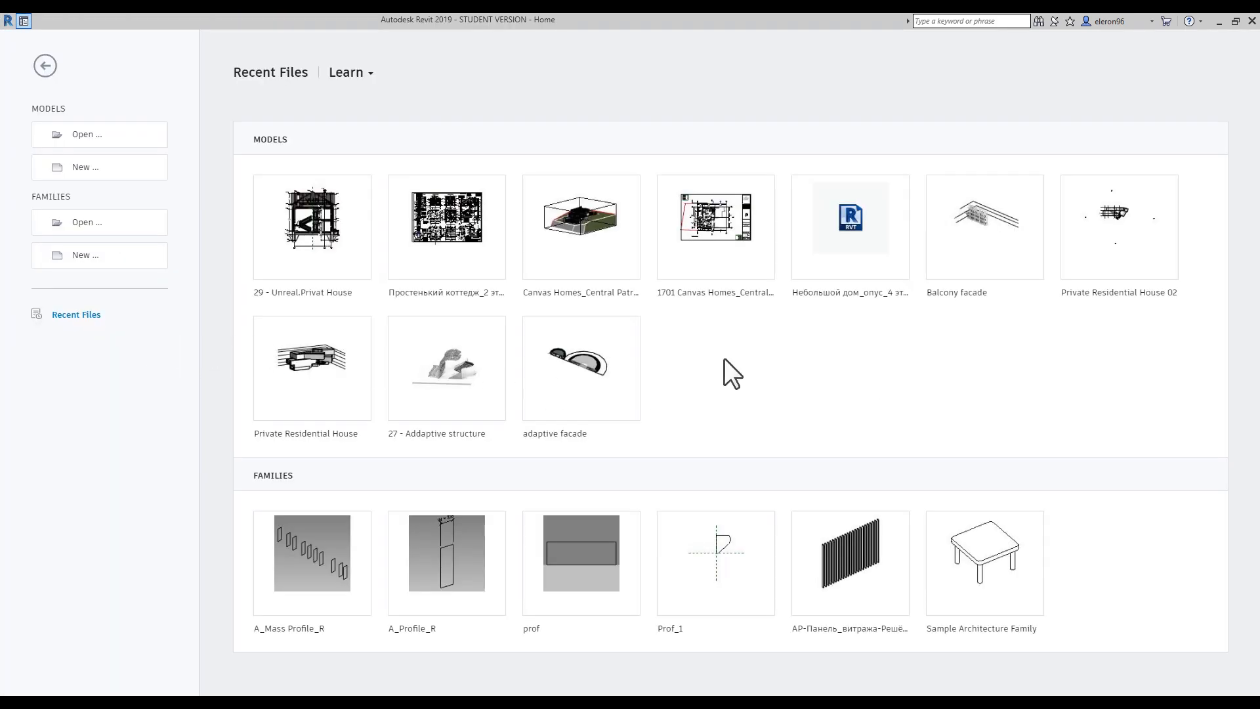
pyautogui.moveTo(759, 429)
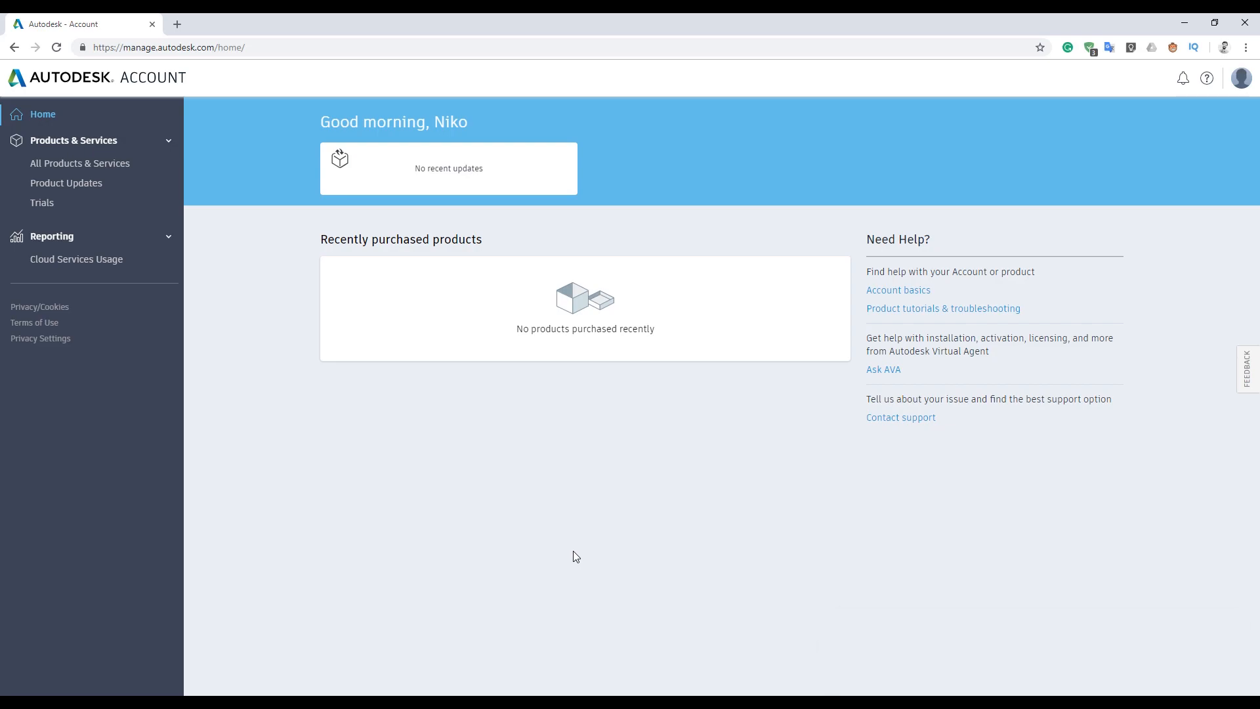
pyautogui.moveTo(601, 548)
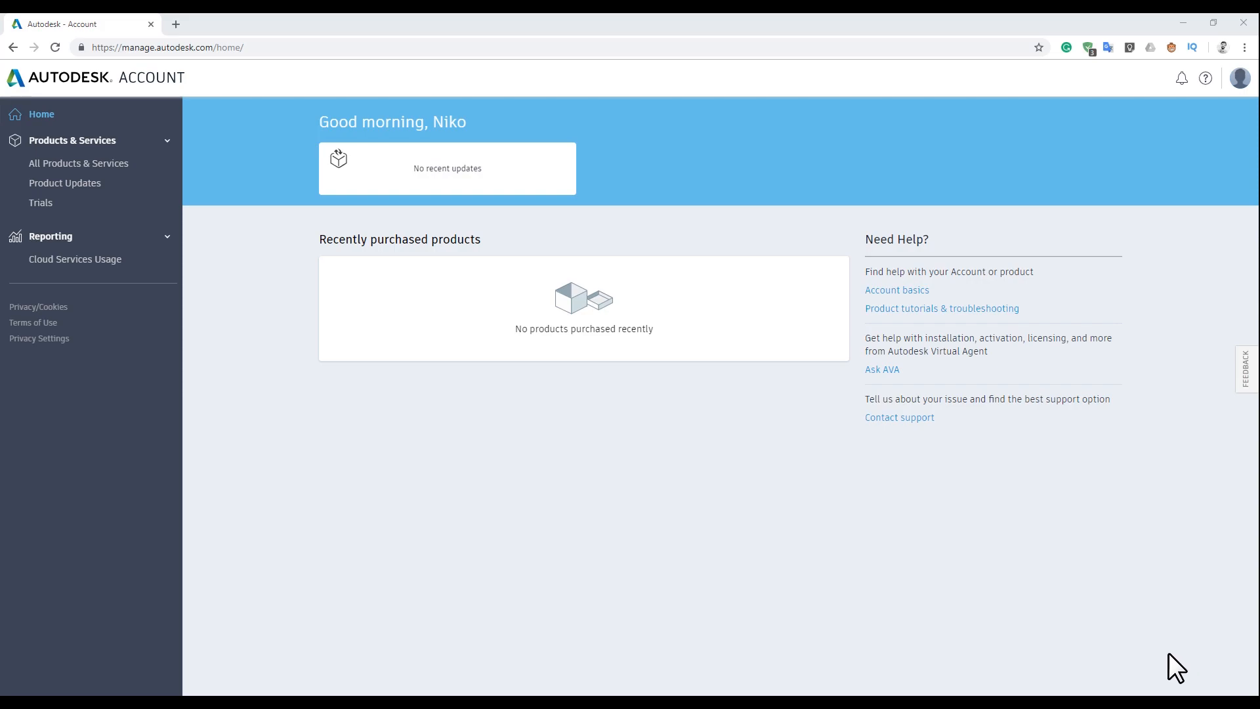
pyautogui.moveTo(985, 609)
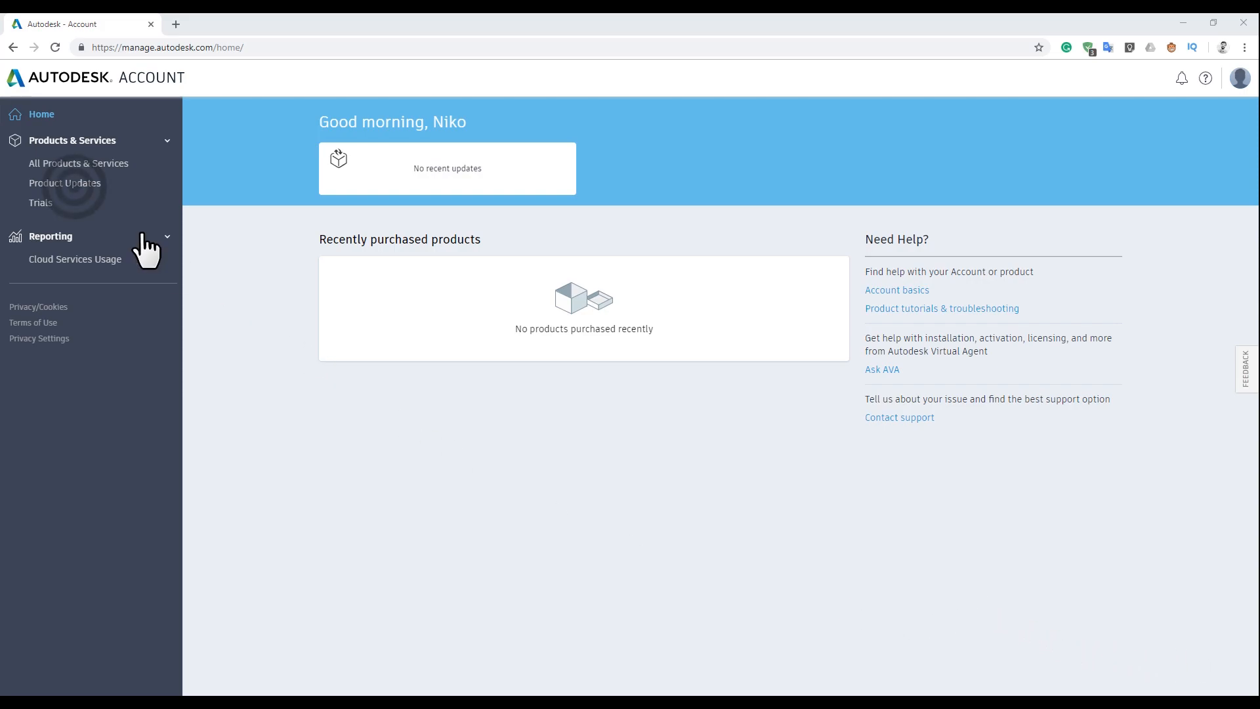
# Step: Show the Product Updates page listing four older Revit 2019 updates
pyautogui.click(64, 182)
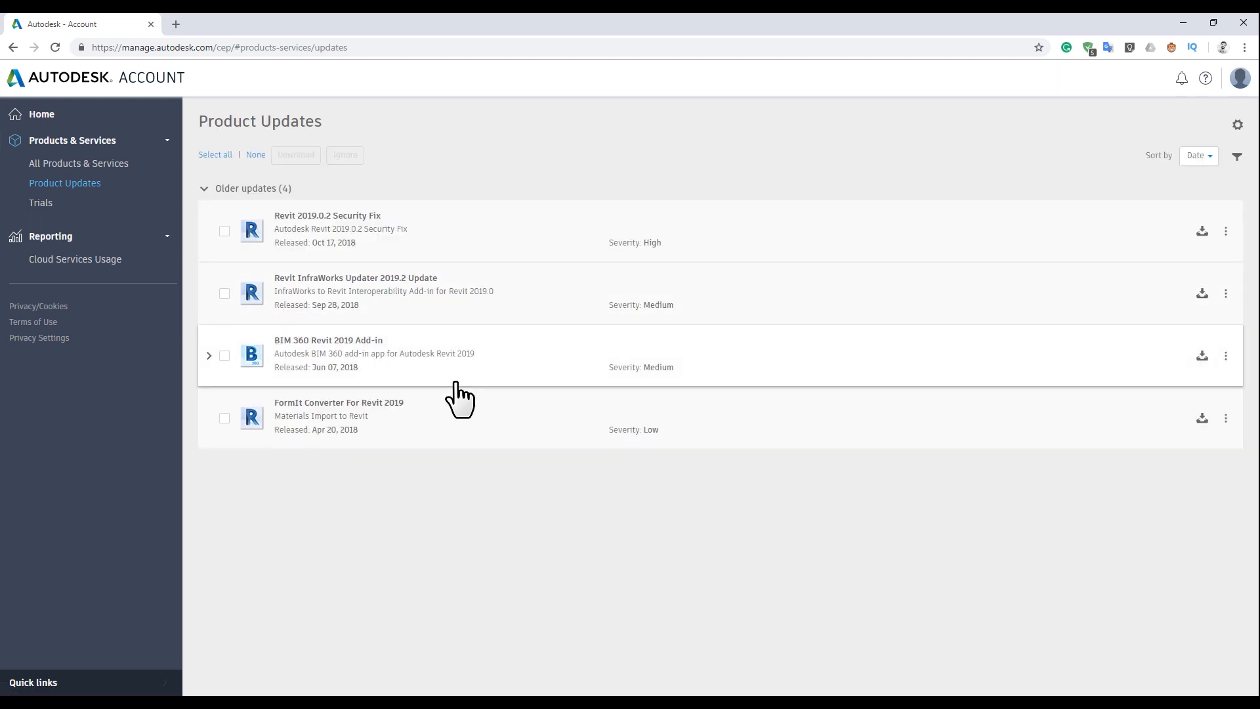
pyautogui.moveTo(235, 244)
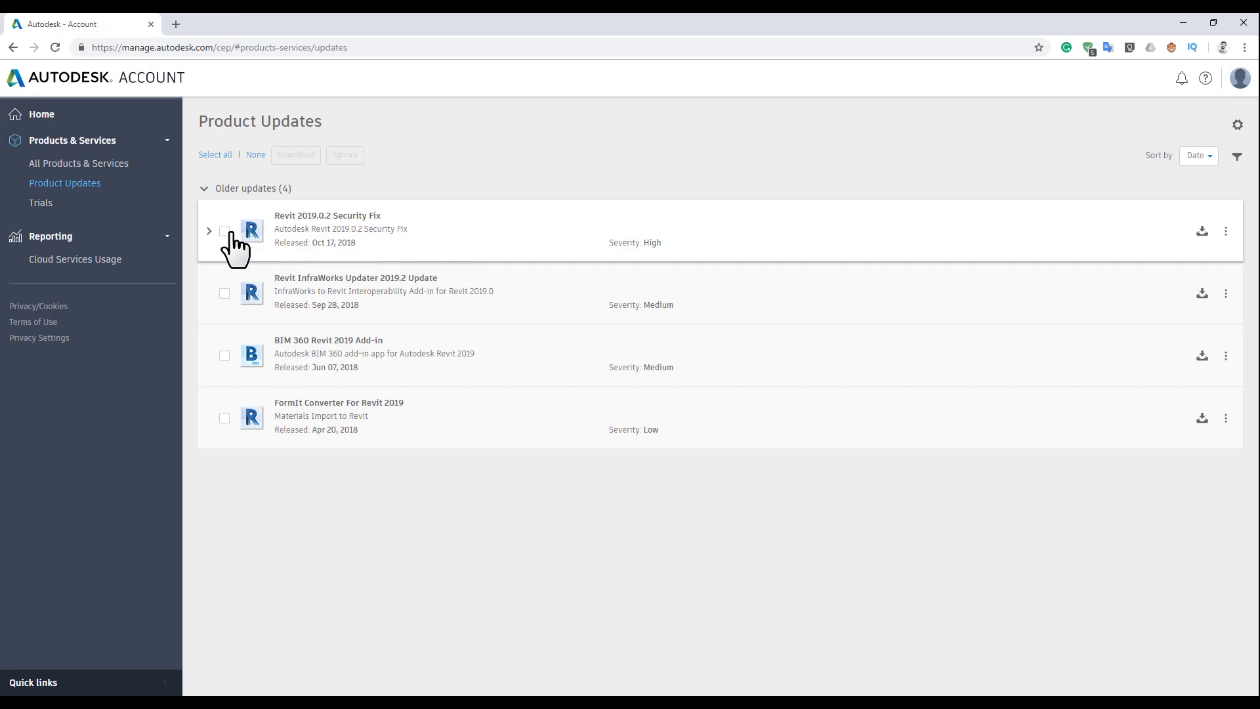
pyautogui.moveTo(320, 250)
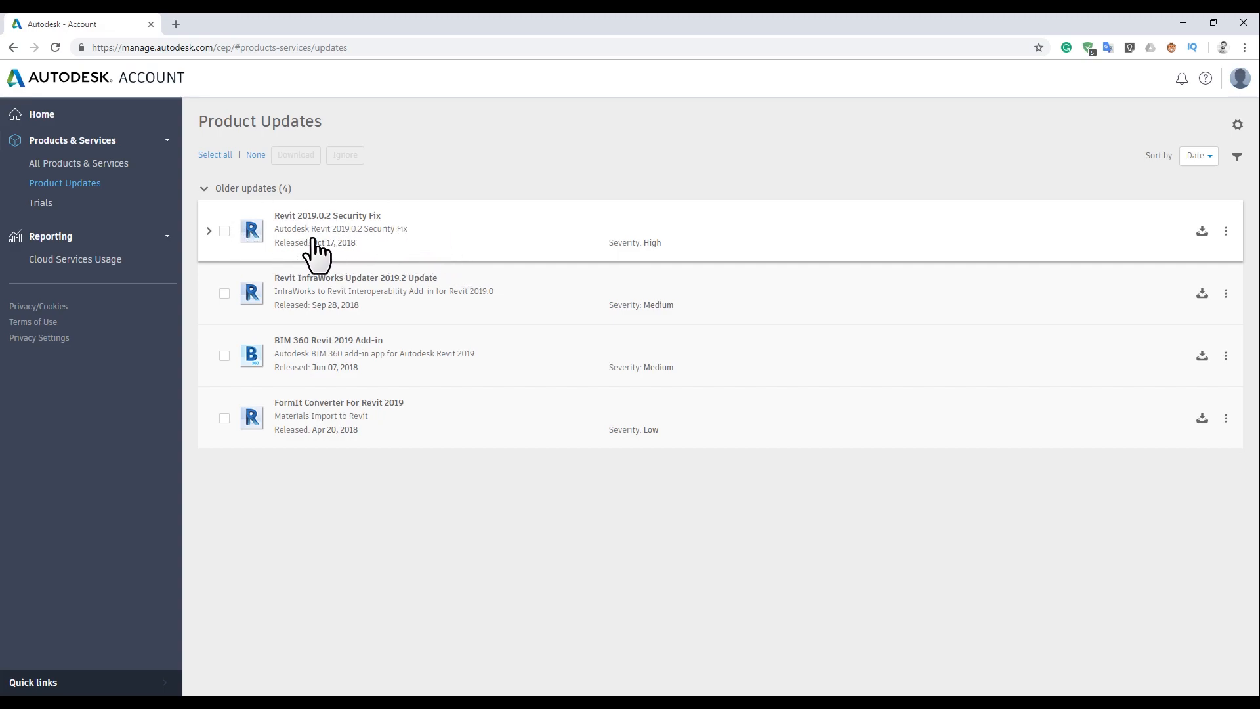
pyautogui.moveTo(309, 250)
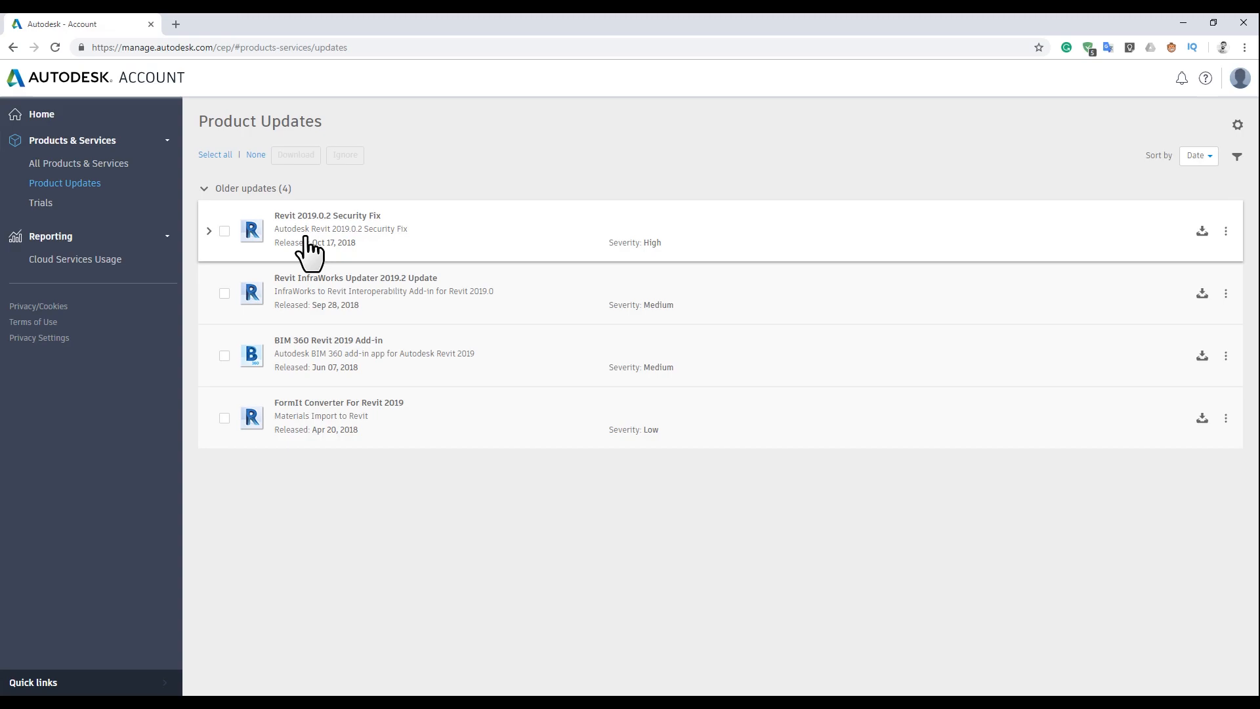
pyautogui.moveTo(322, 346)
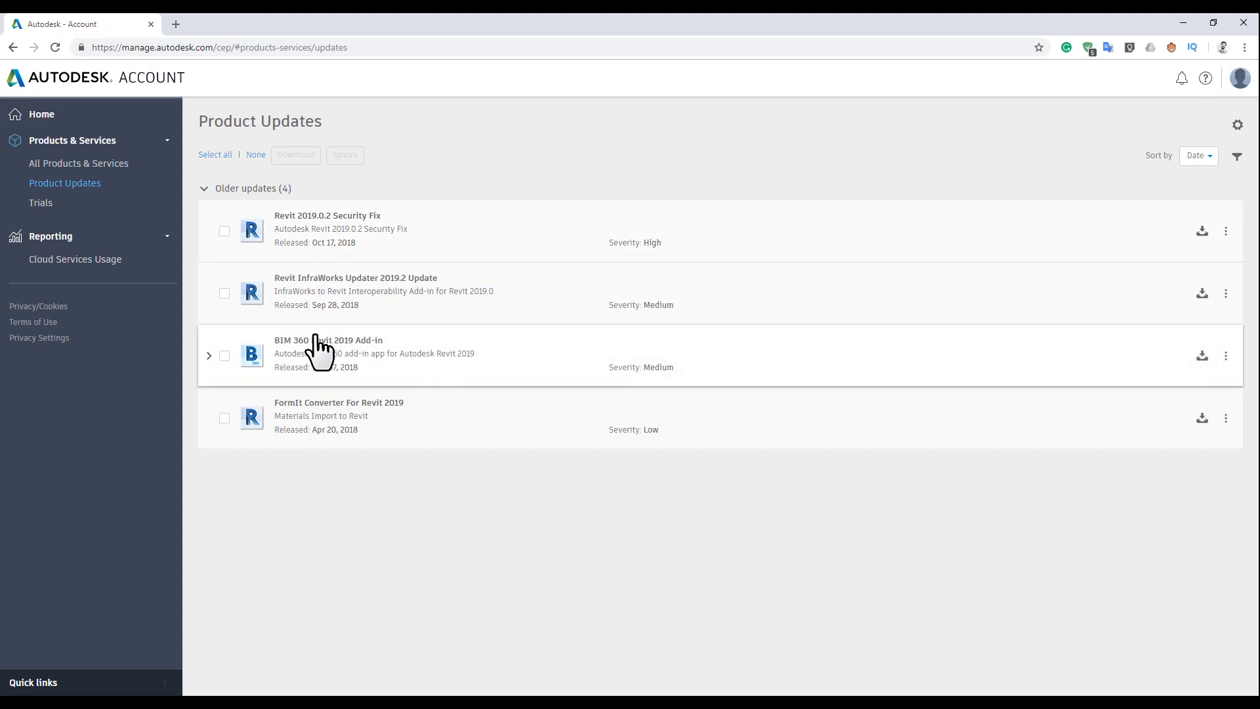
pyautogui.moveTo(341, 378)
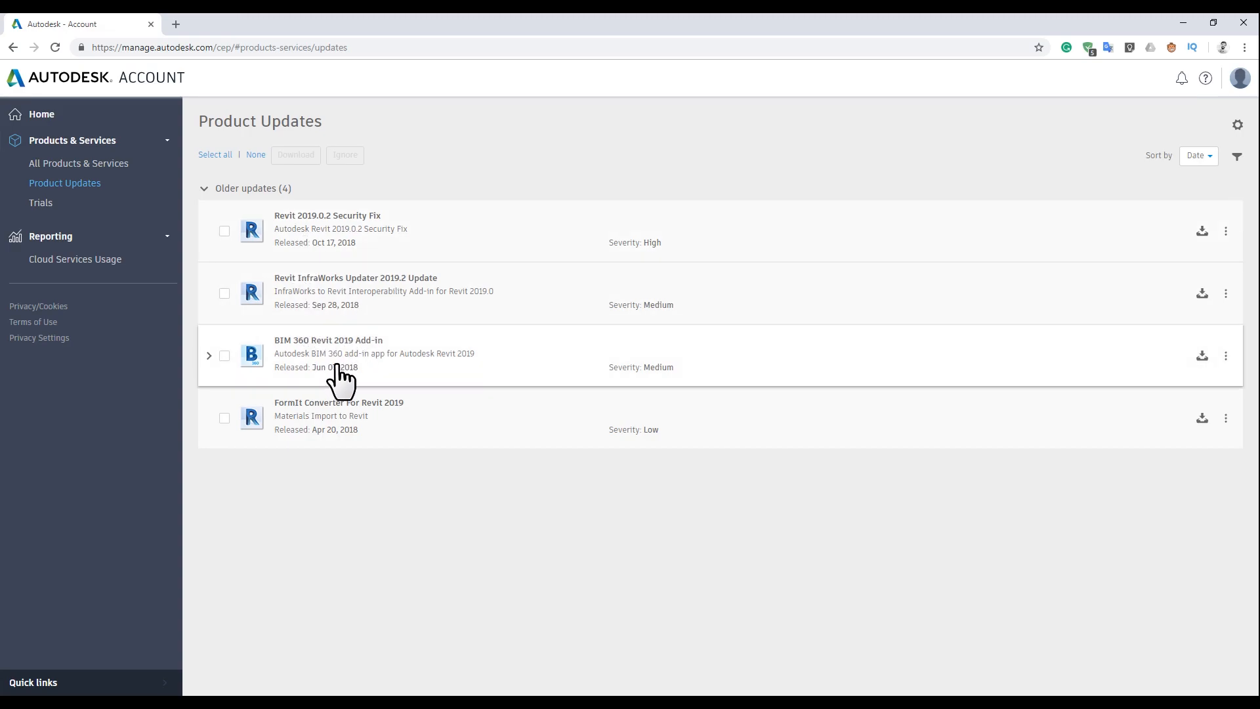
pyautogui.moveTo(350, 374)
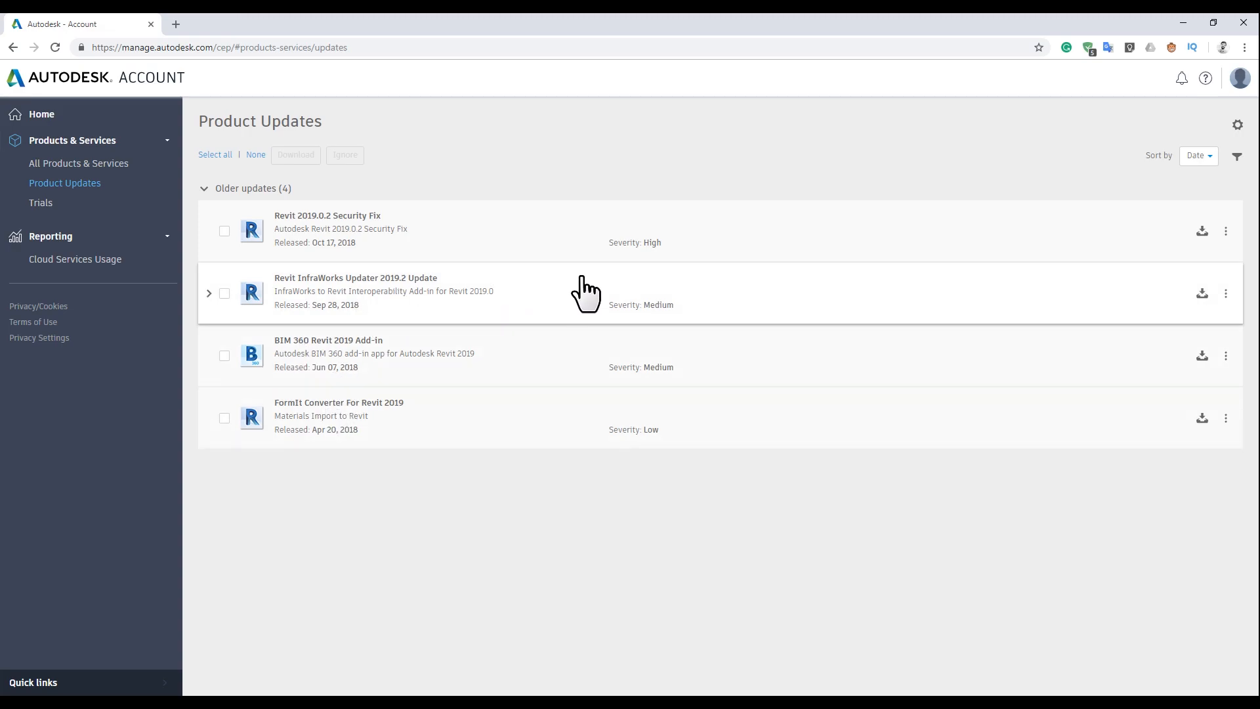
pyautogui.moveTo(292, 241)
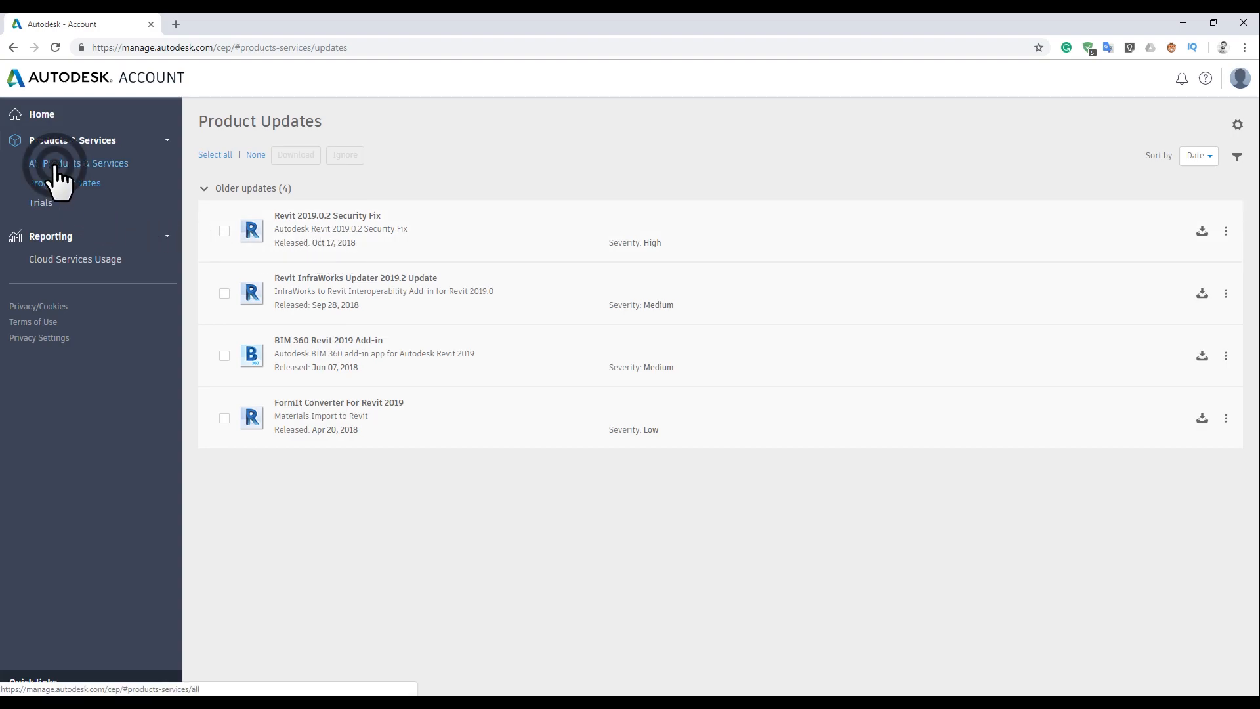
# Step: Expand Revit in All Products & Services and open its Updates & Add-Ons link
pyautogui.click(78, 163)
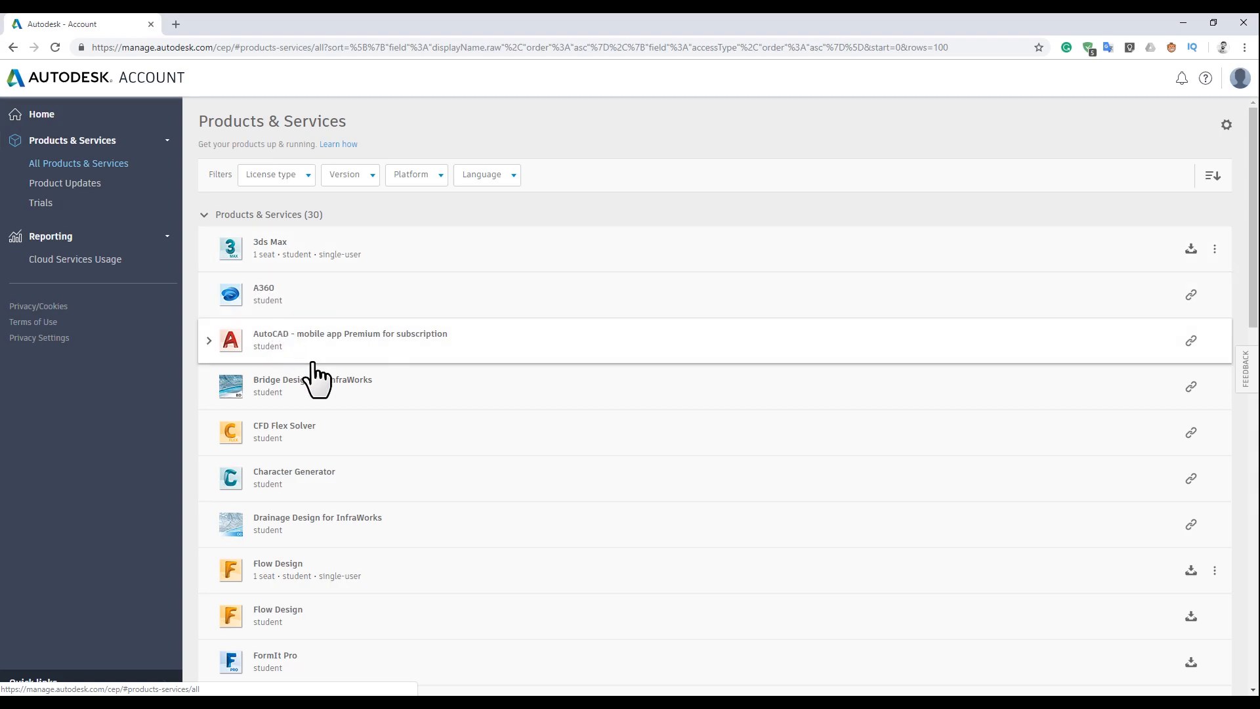
pyautogui.scroll(-3)
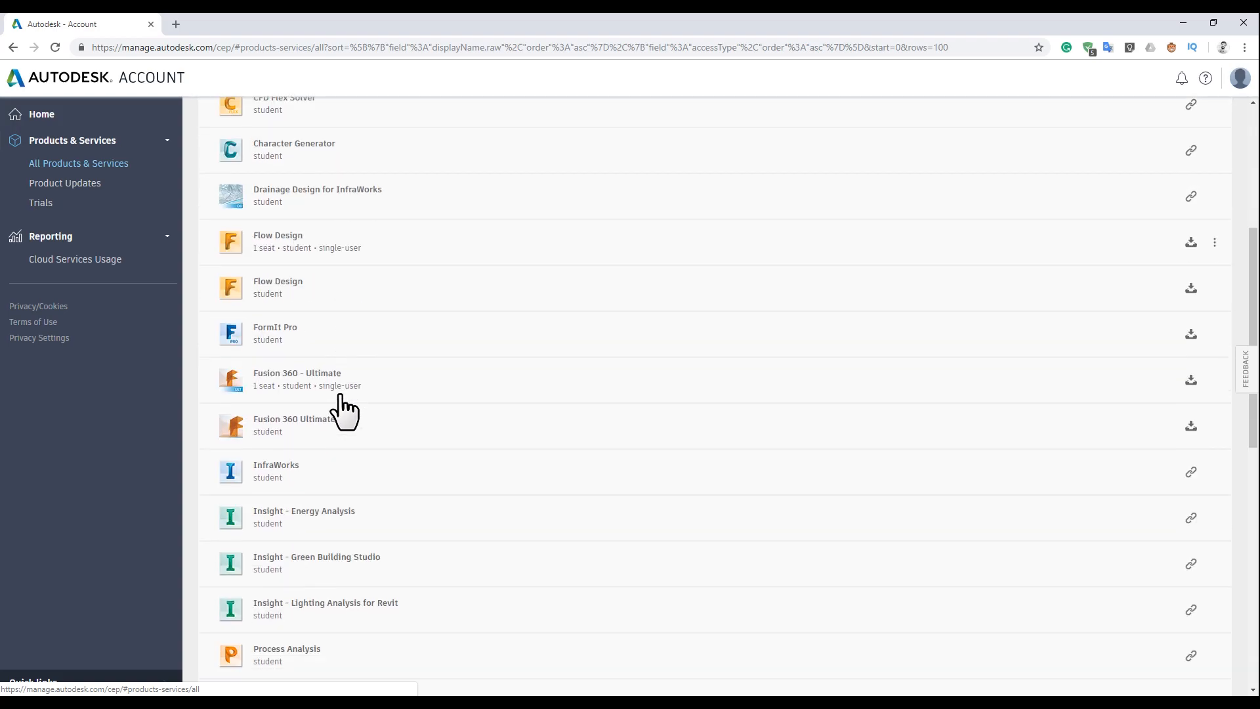
pyautogui.scroll(-3)
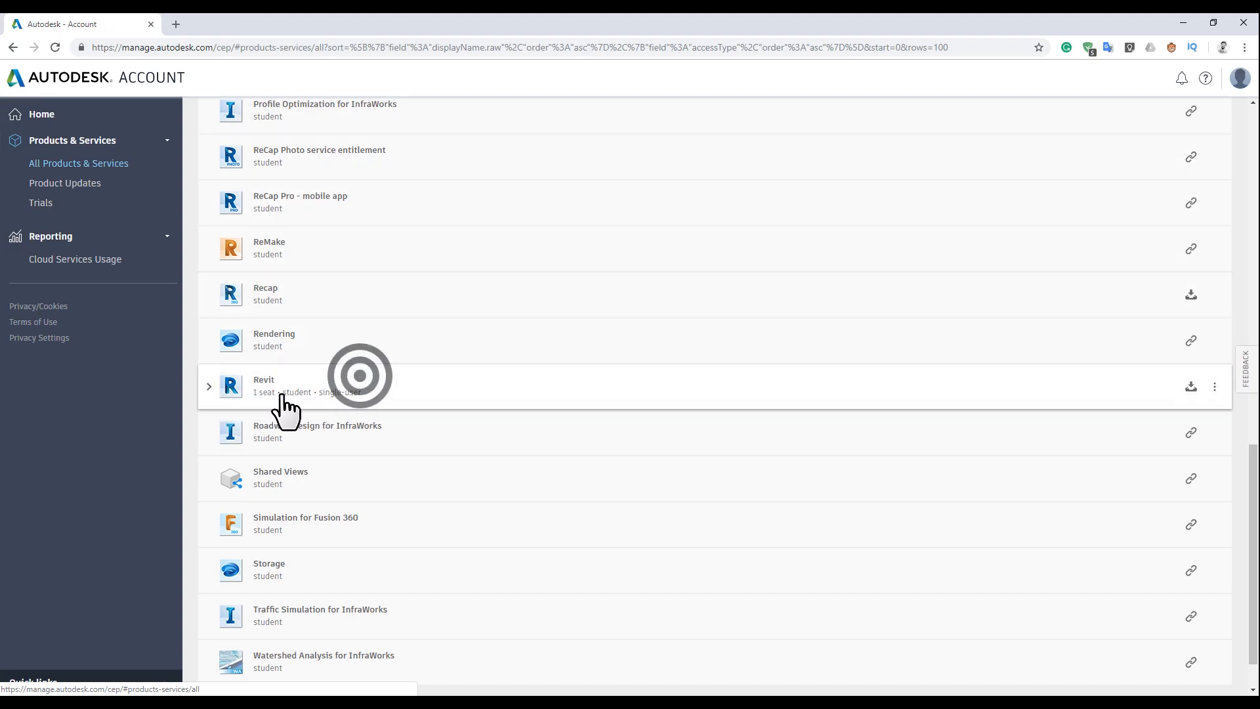
pyautogui.click(208, 387)
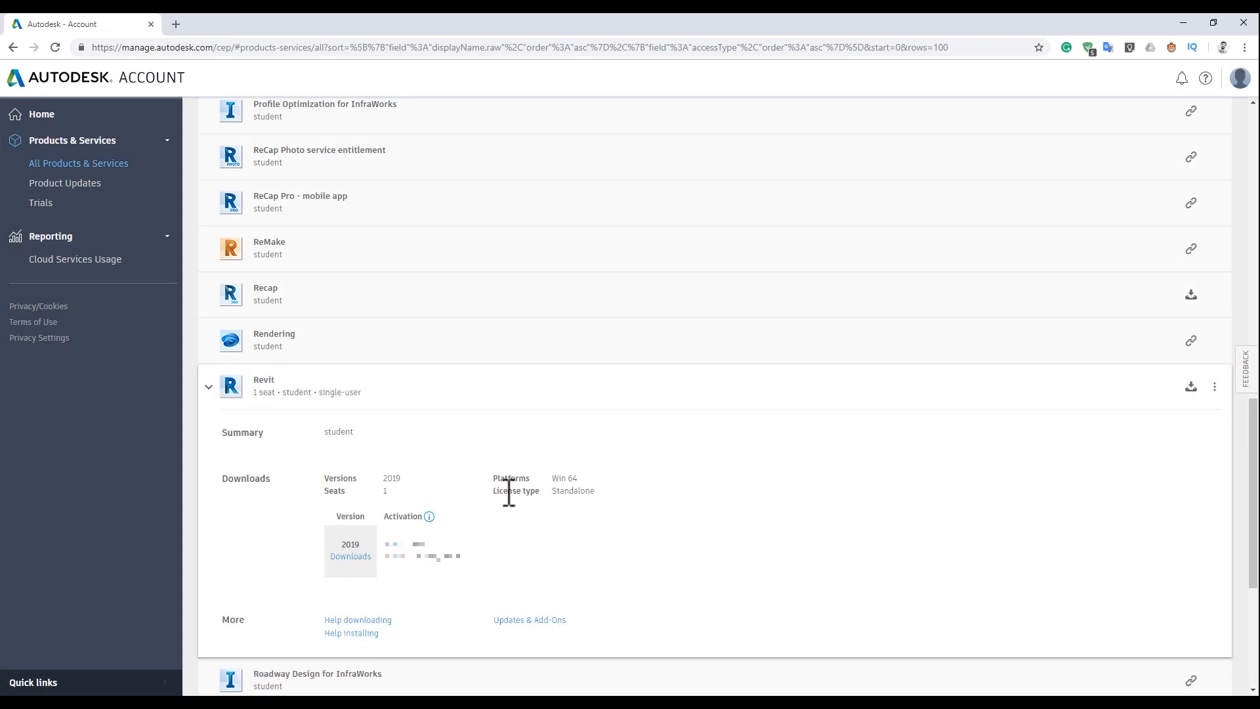
pyautogui.scroll(-3)
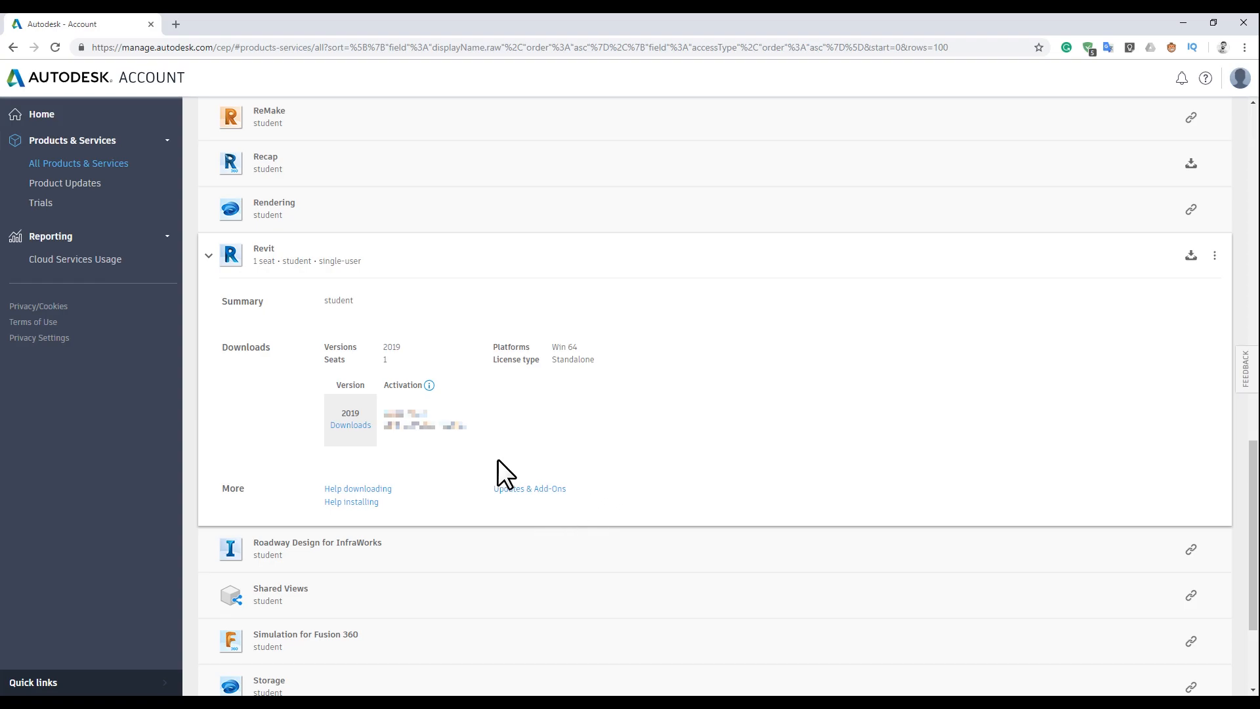
pyautogui.click(529, 489)
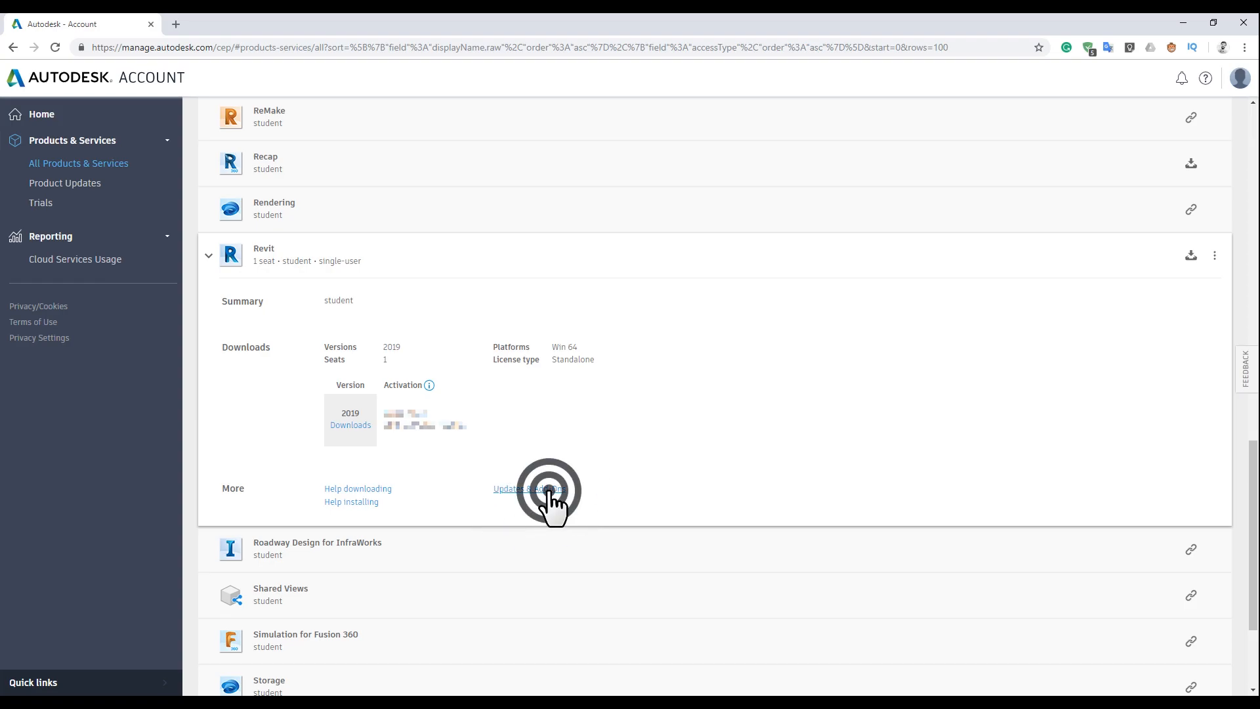
# Step: List Revit's 13 updates and add-ons, scrolling down toward Site Designer Extension 2019
pyautogui.click(527, 489)
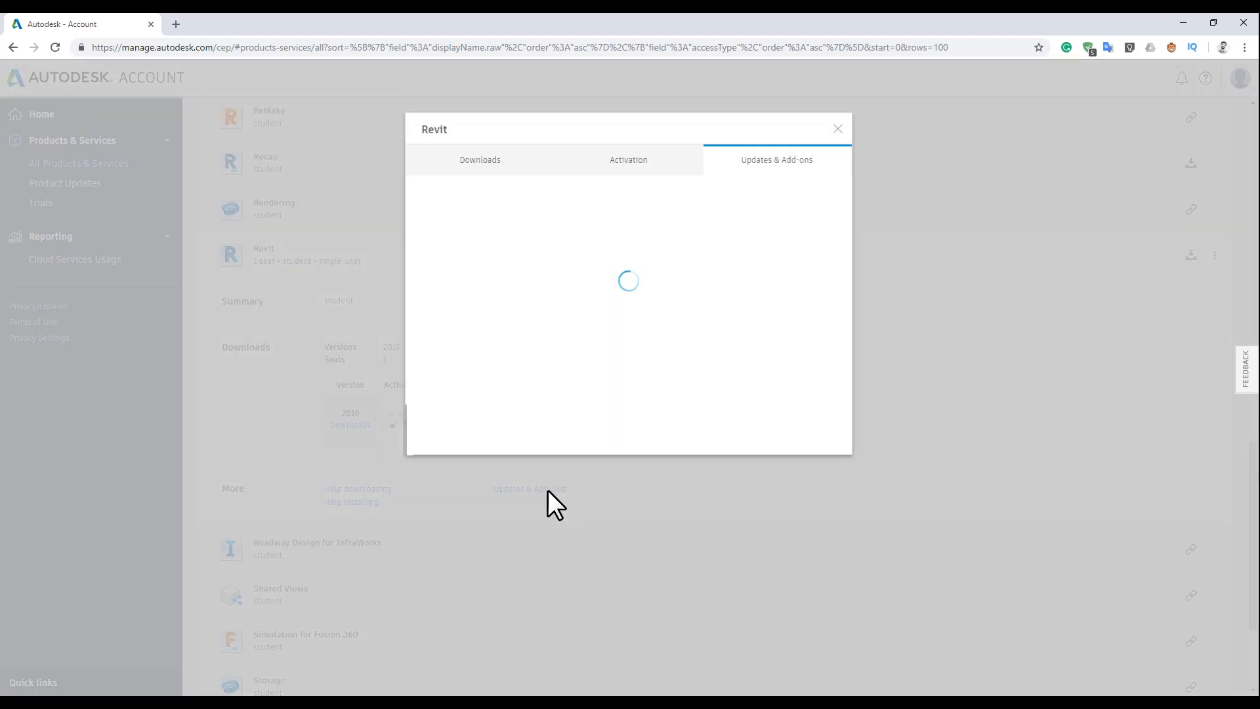
pyautogui.moveTo(591, 265)
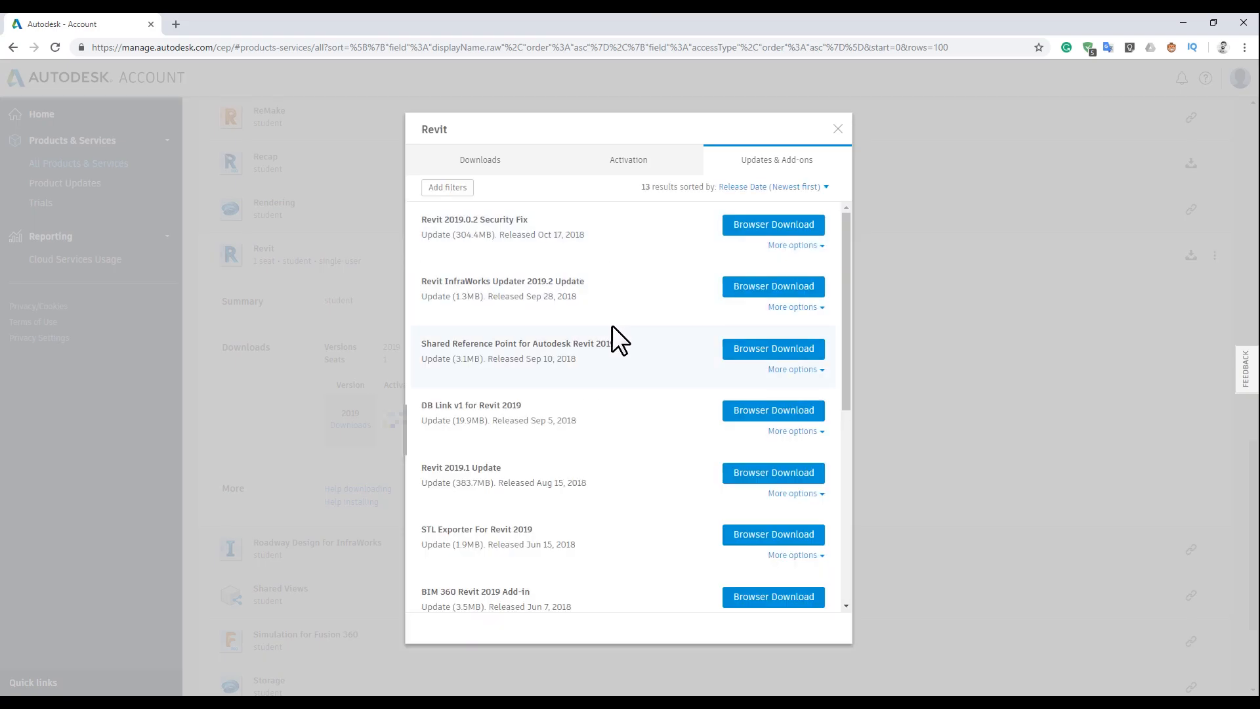
pyautogui.moveTo(434, 483)
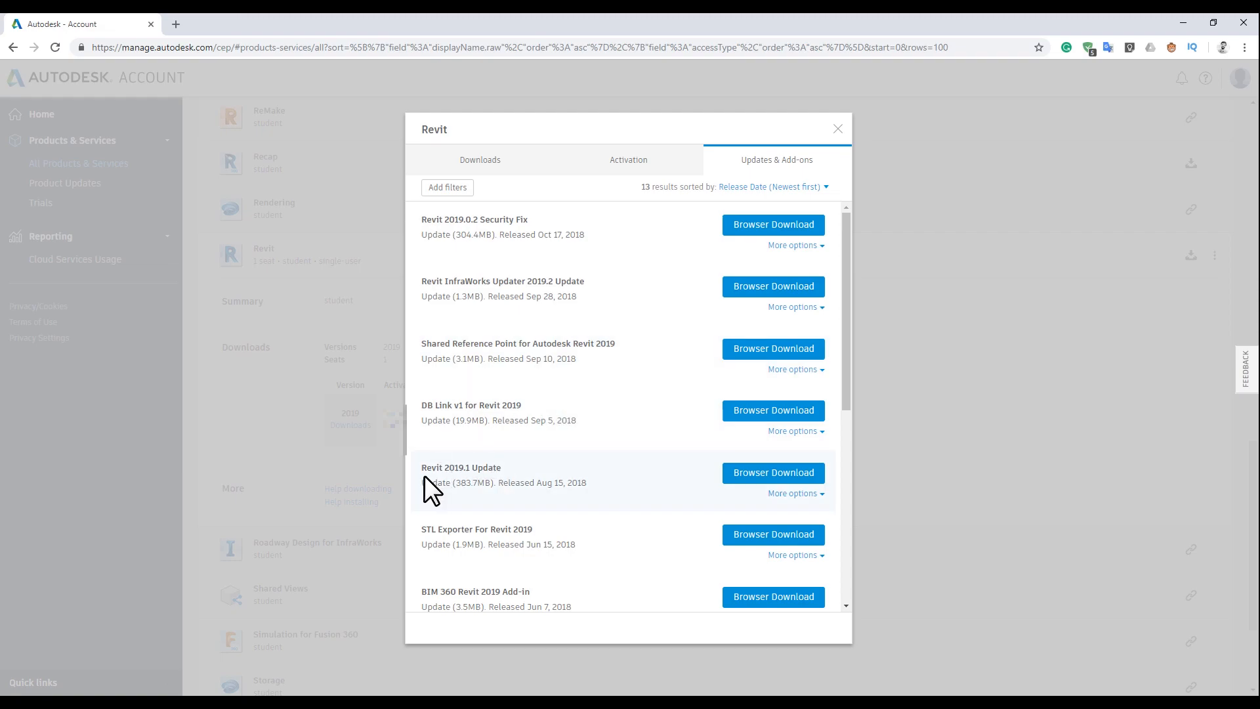
pyautogui.moveTo(493, 471)
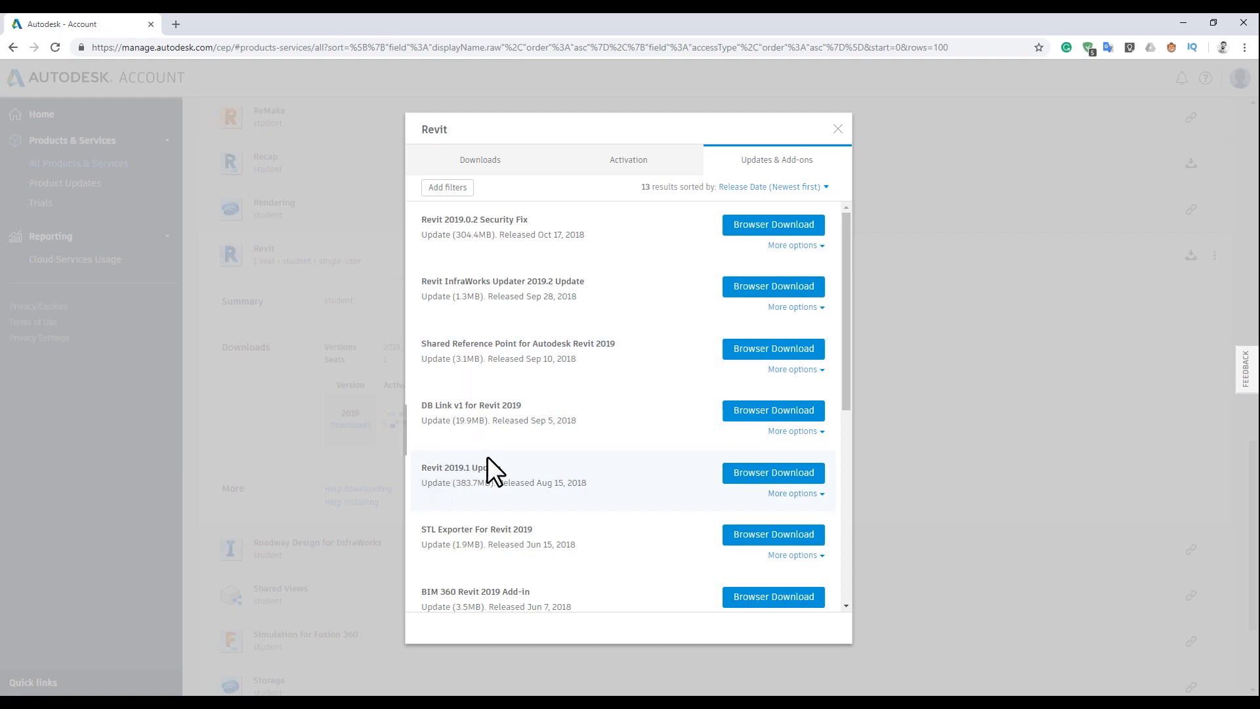
pyautogui.moveTo(551, 237)
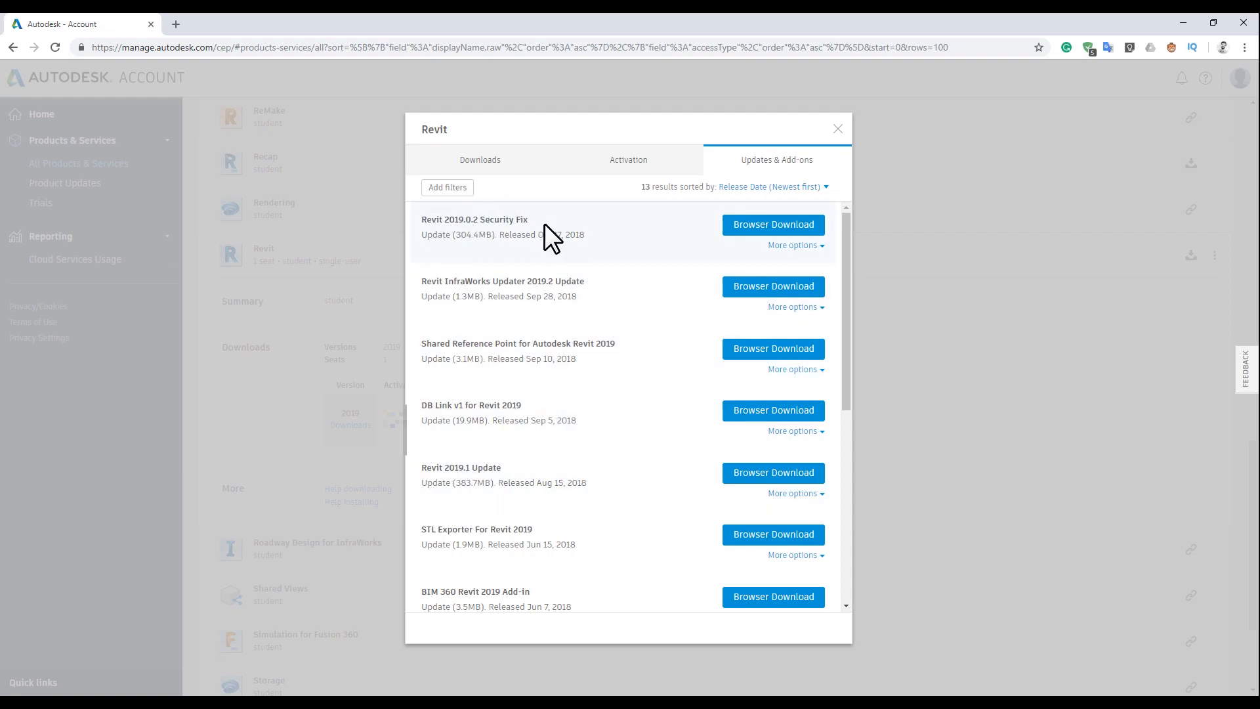
pyautogui.scroll(-3)
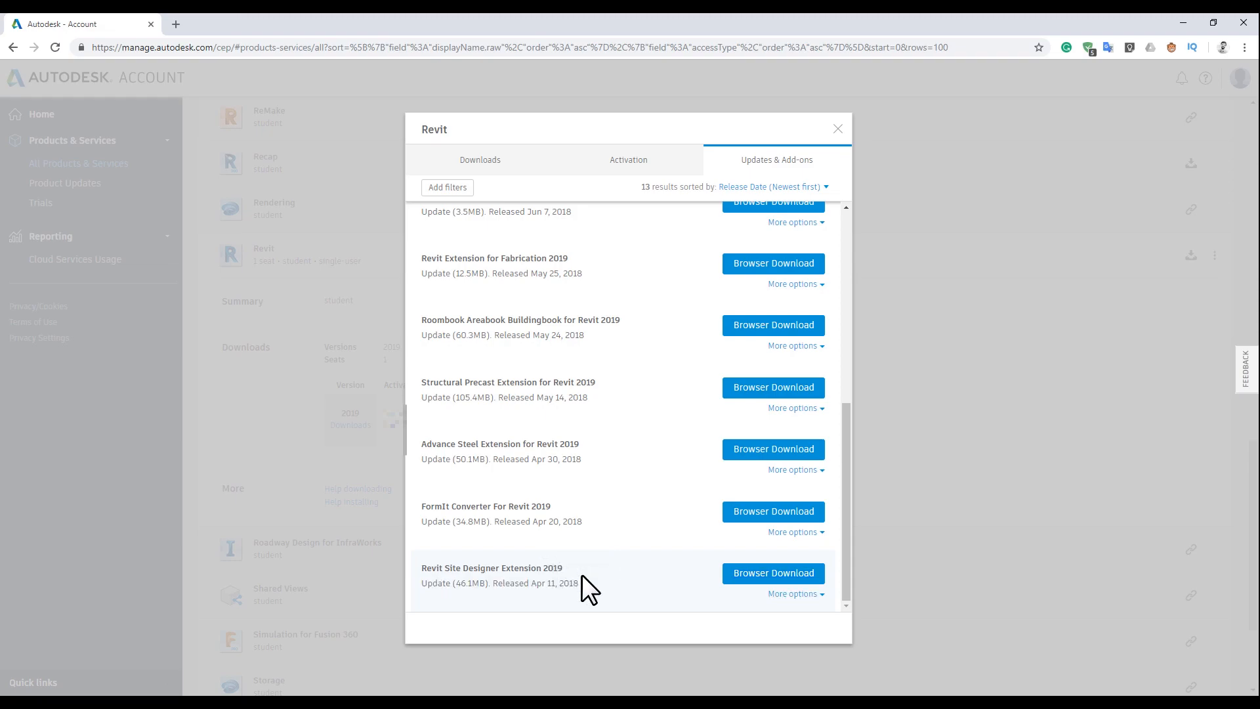
pyautogui.moveTo(773, 573)
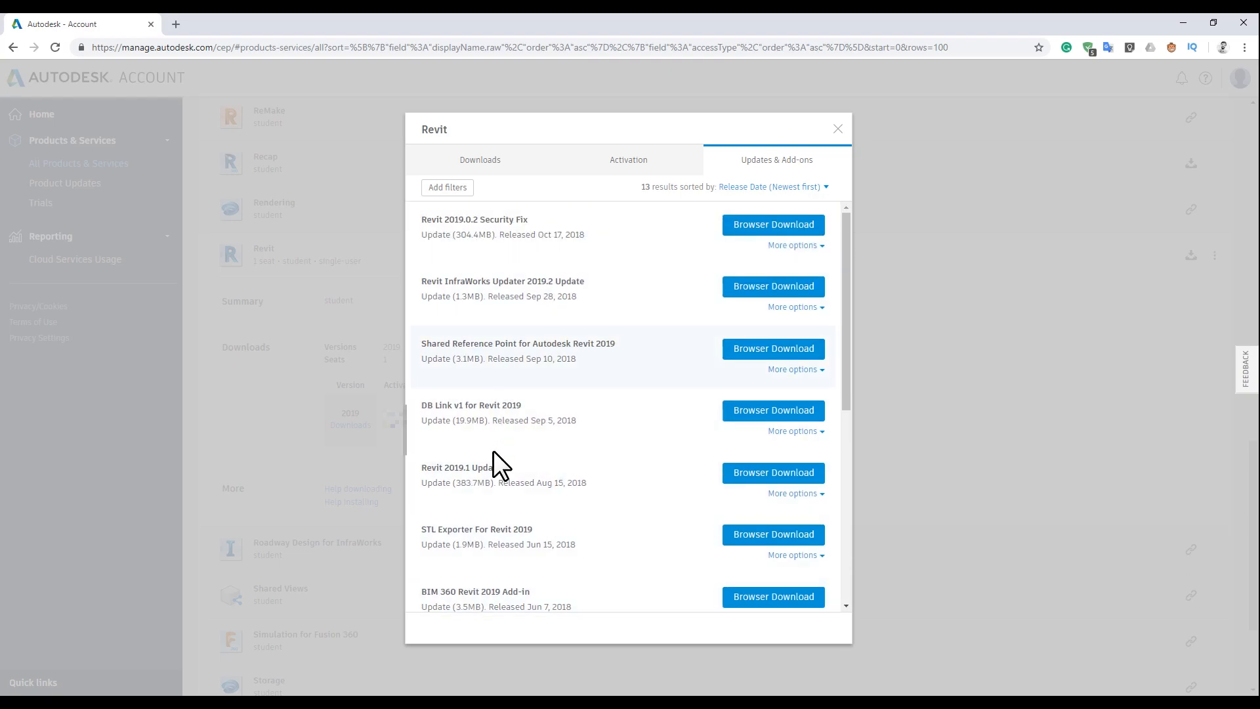
pyautogui.moveTo(571, 240)
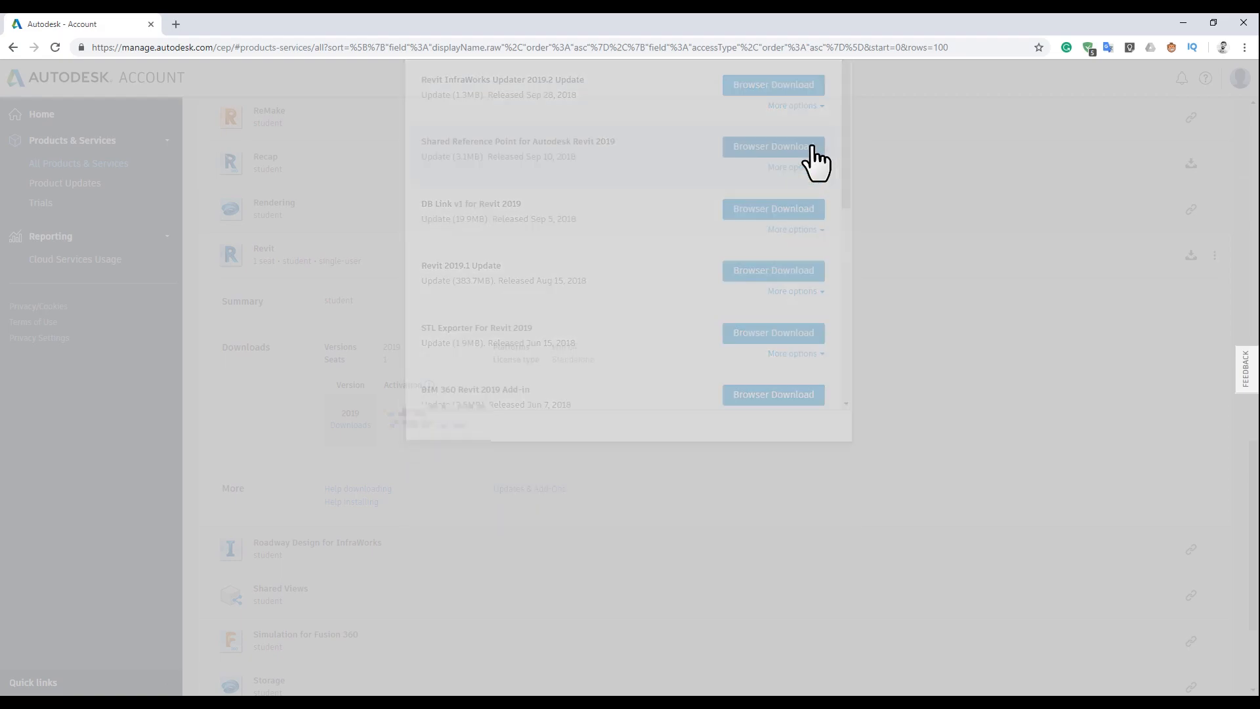
pyautogui.click(630, 479)
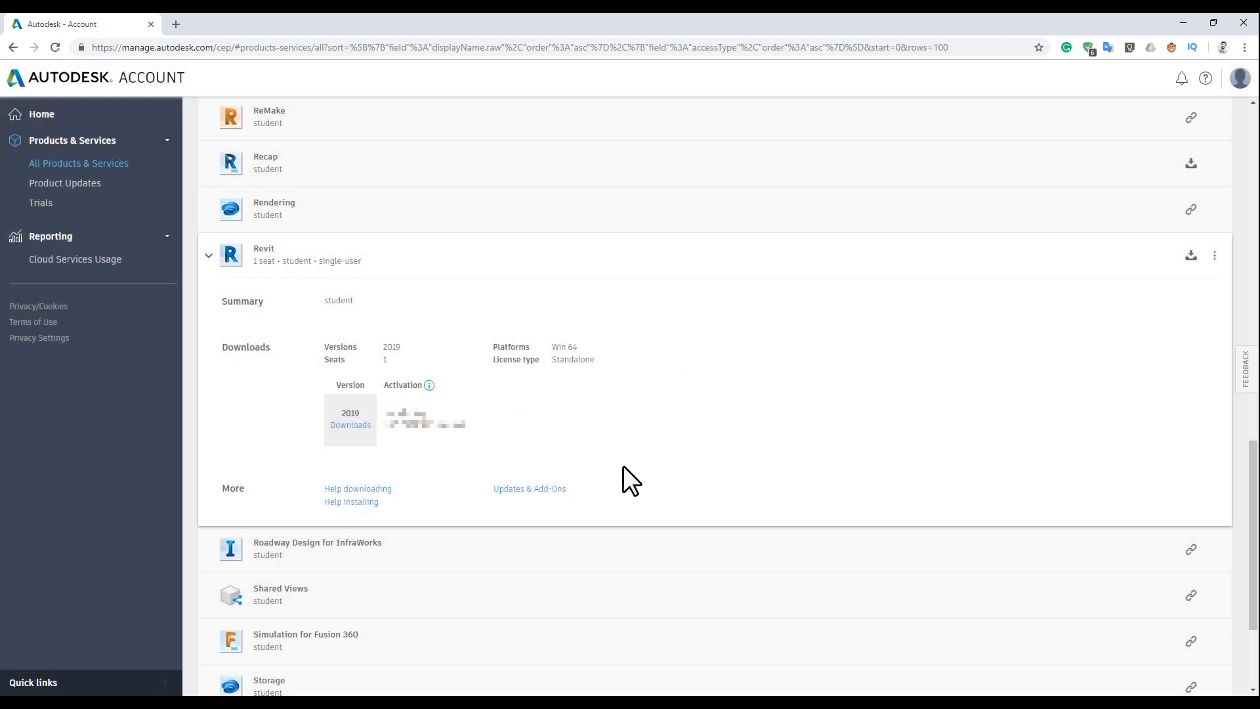
pyautogui.scroll(3)
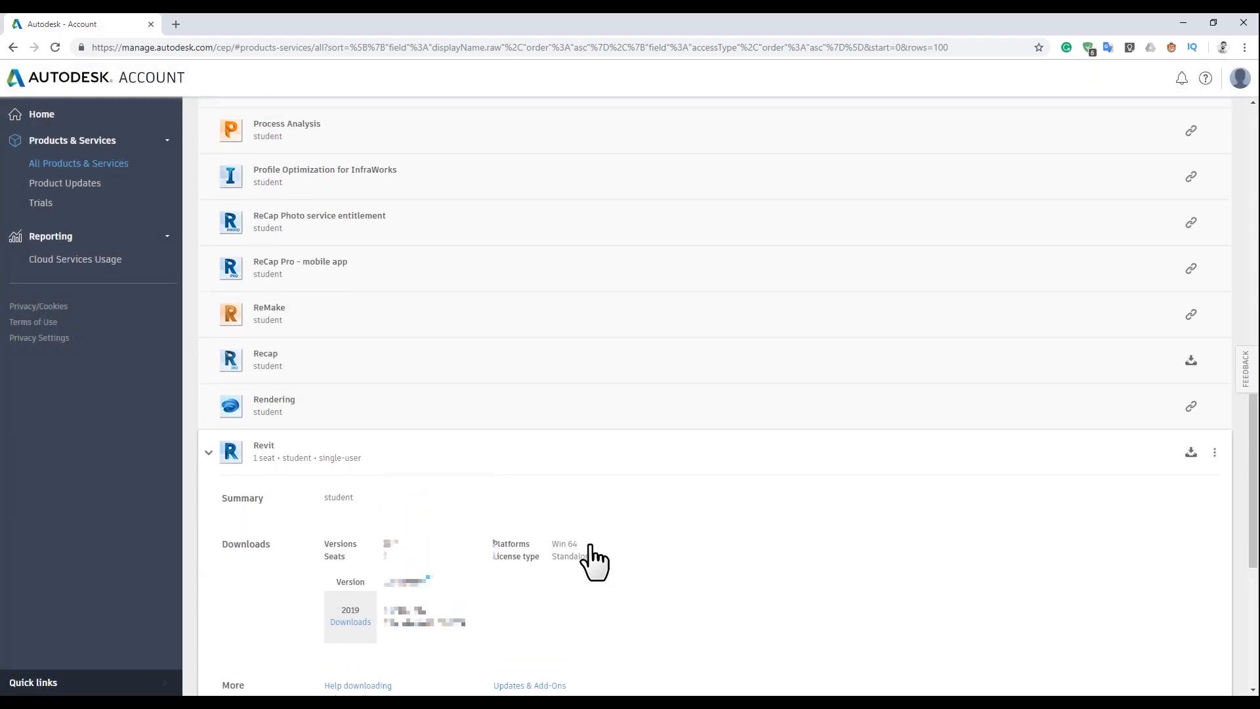
pyautogui.moveTo(594, 555)
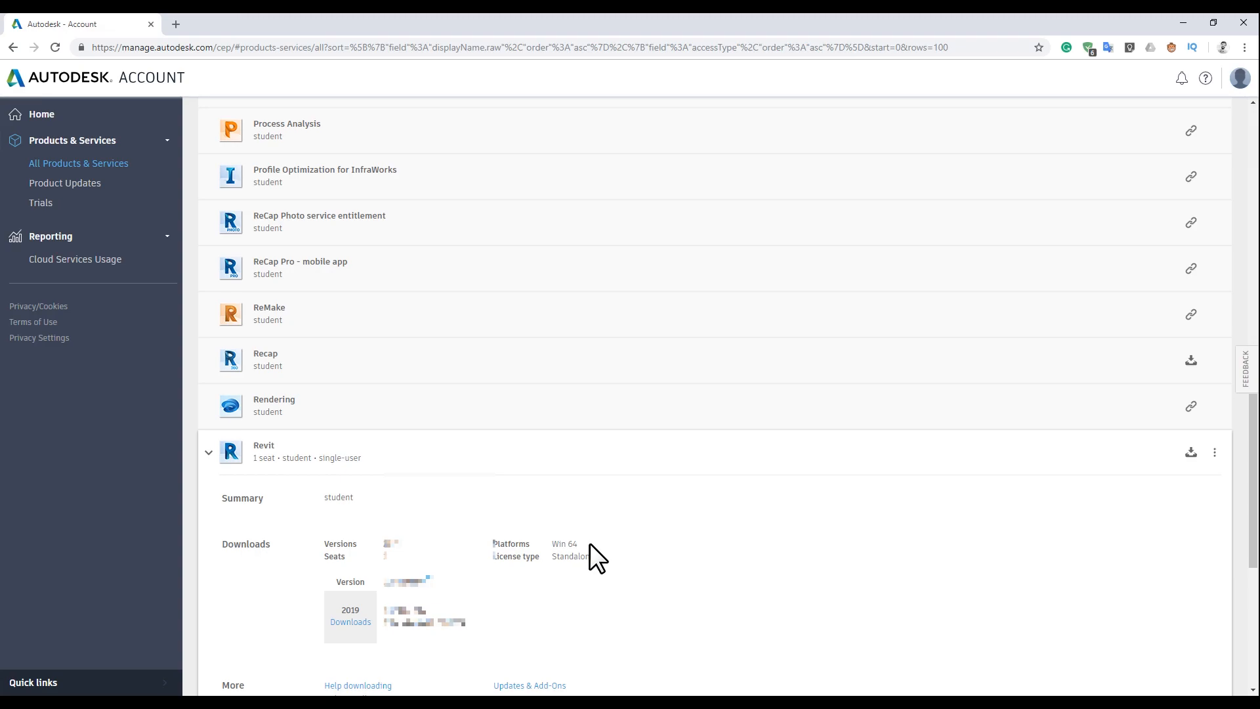
pyautogui.scroll(3)
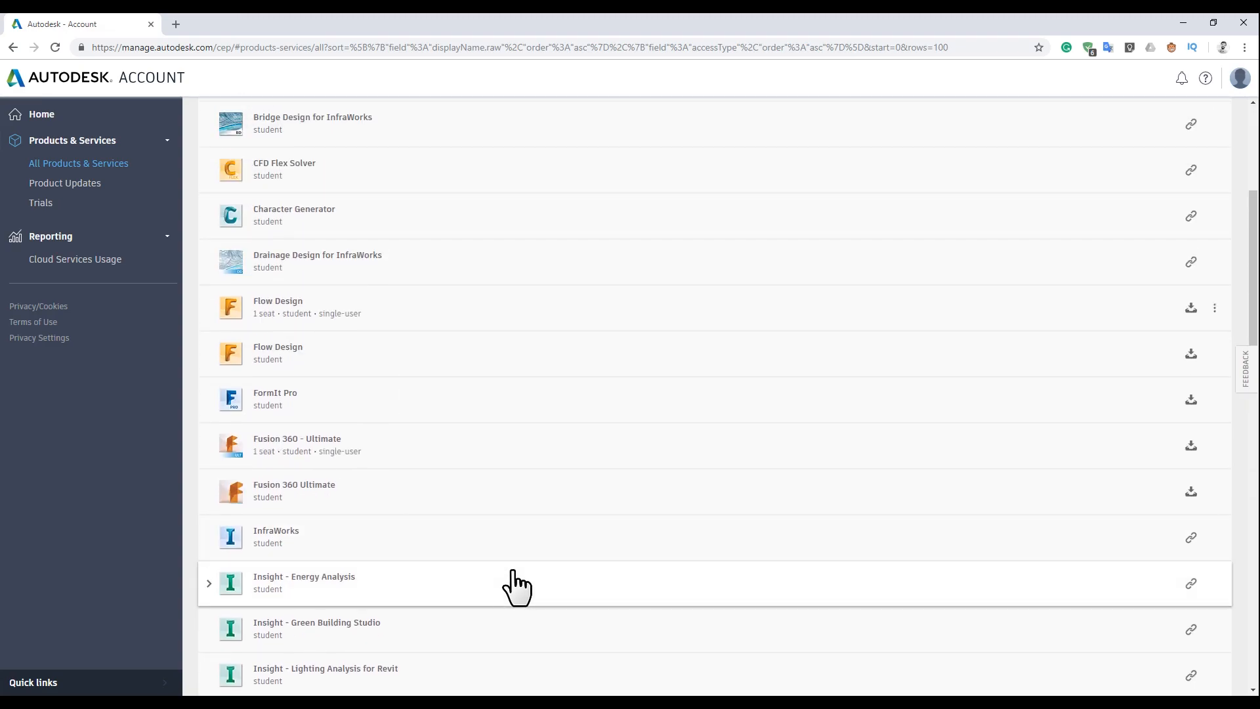
pyautogui.scroll(3)
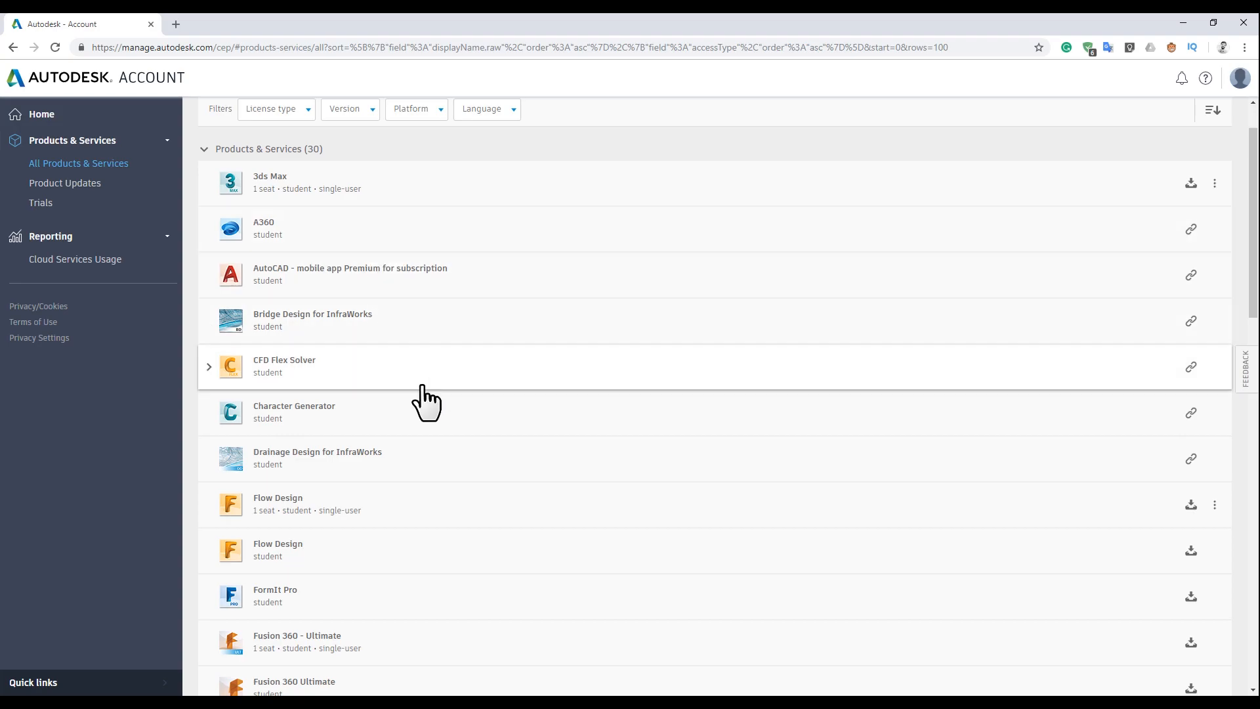
pyautogui.scroll(-3)
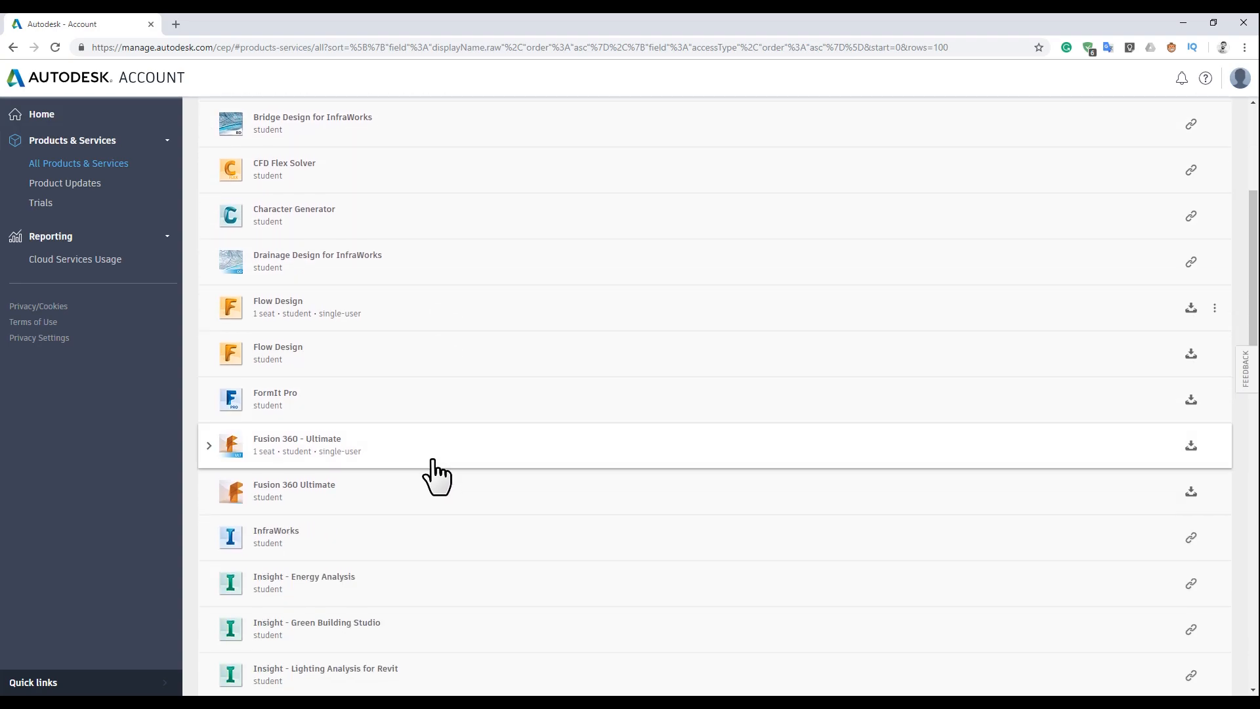
pyautogui.scroll(-3)
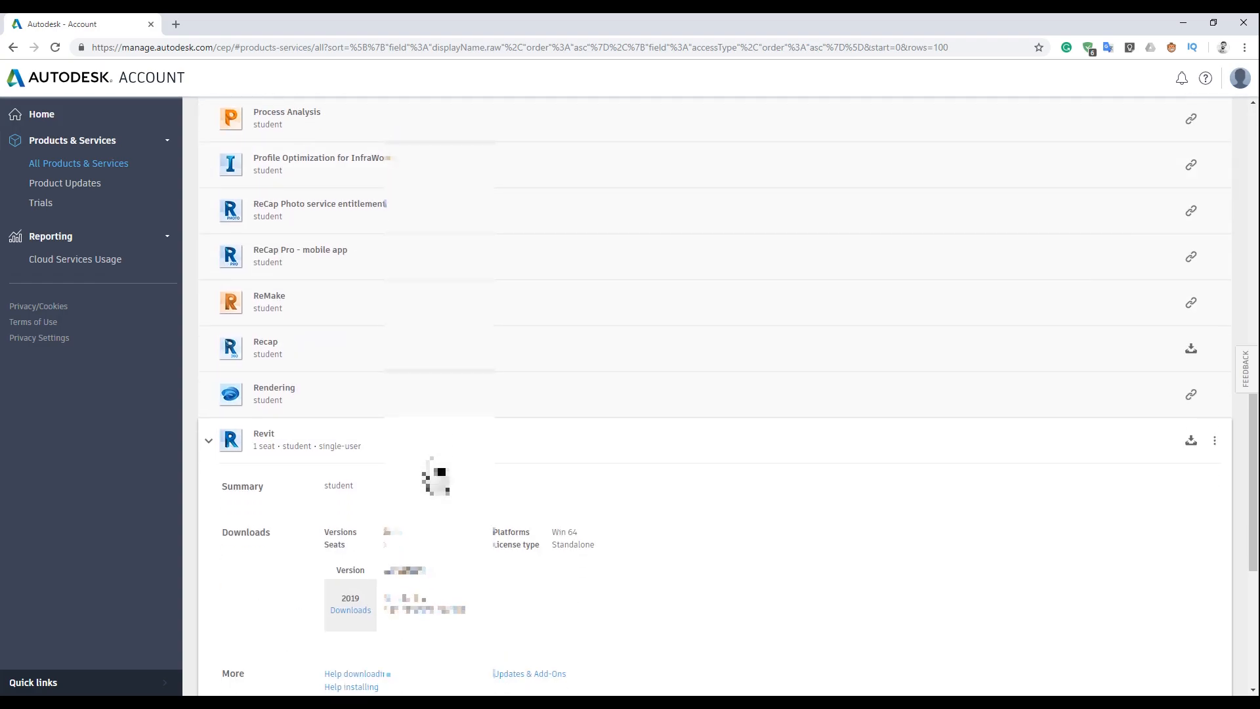
pyautogui.scroll(-3)
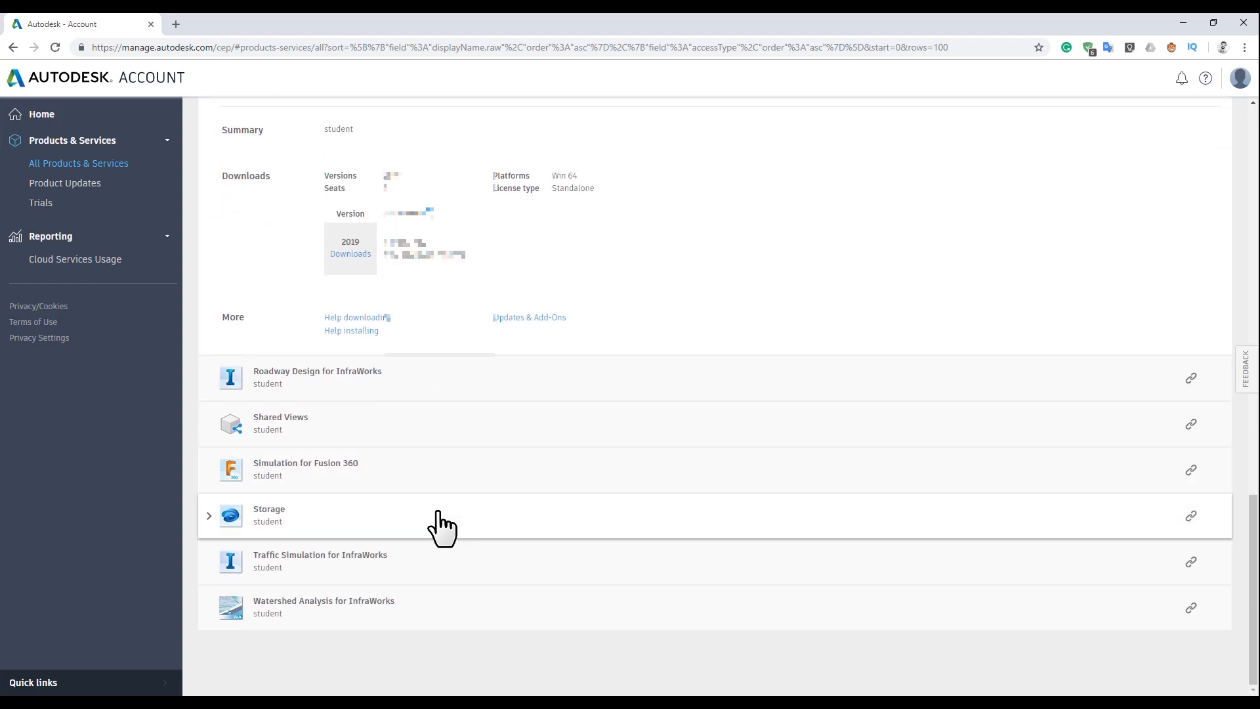
pyautogui.moveTo(449, 519)
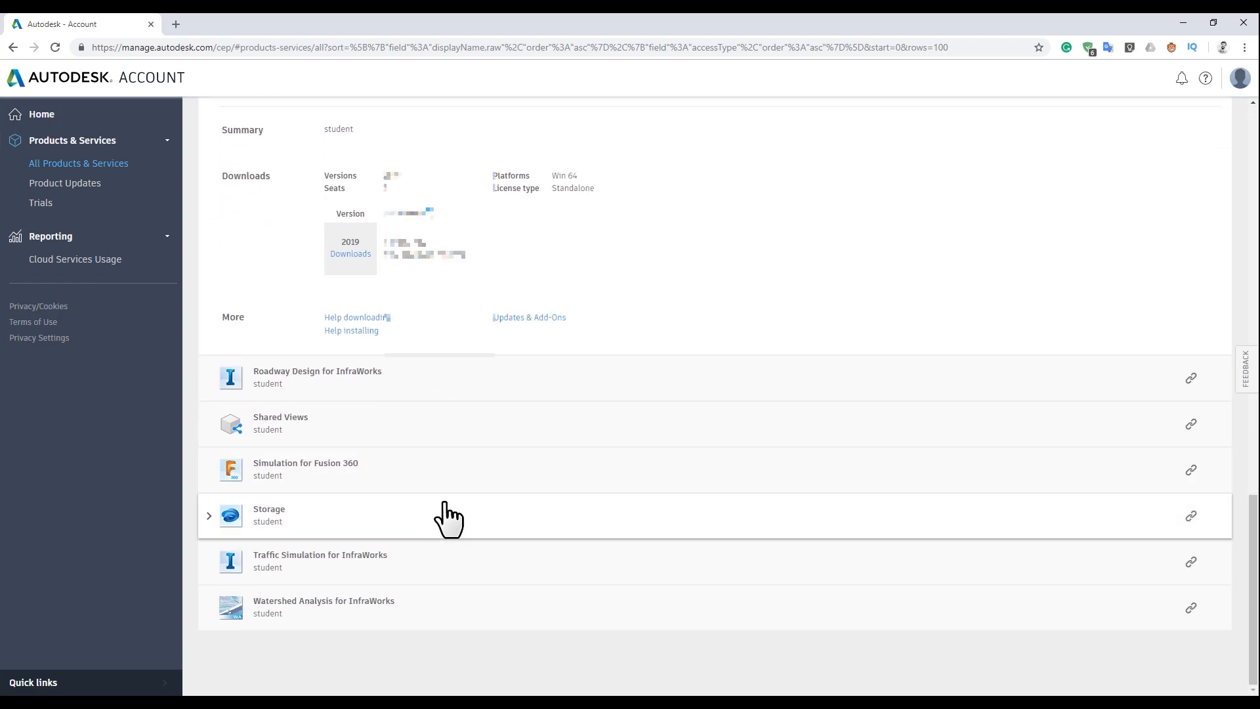